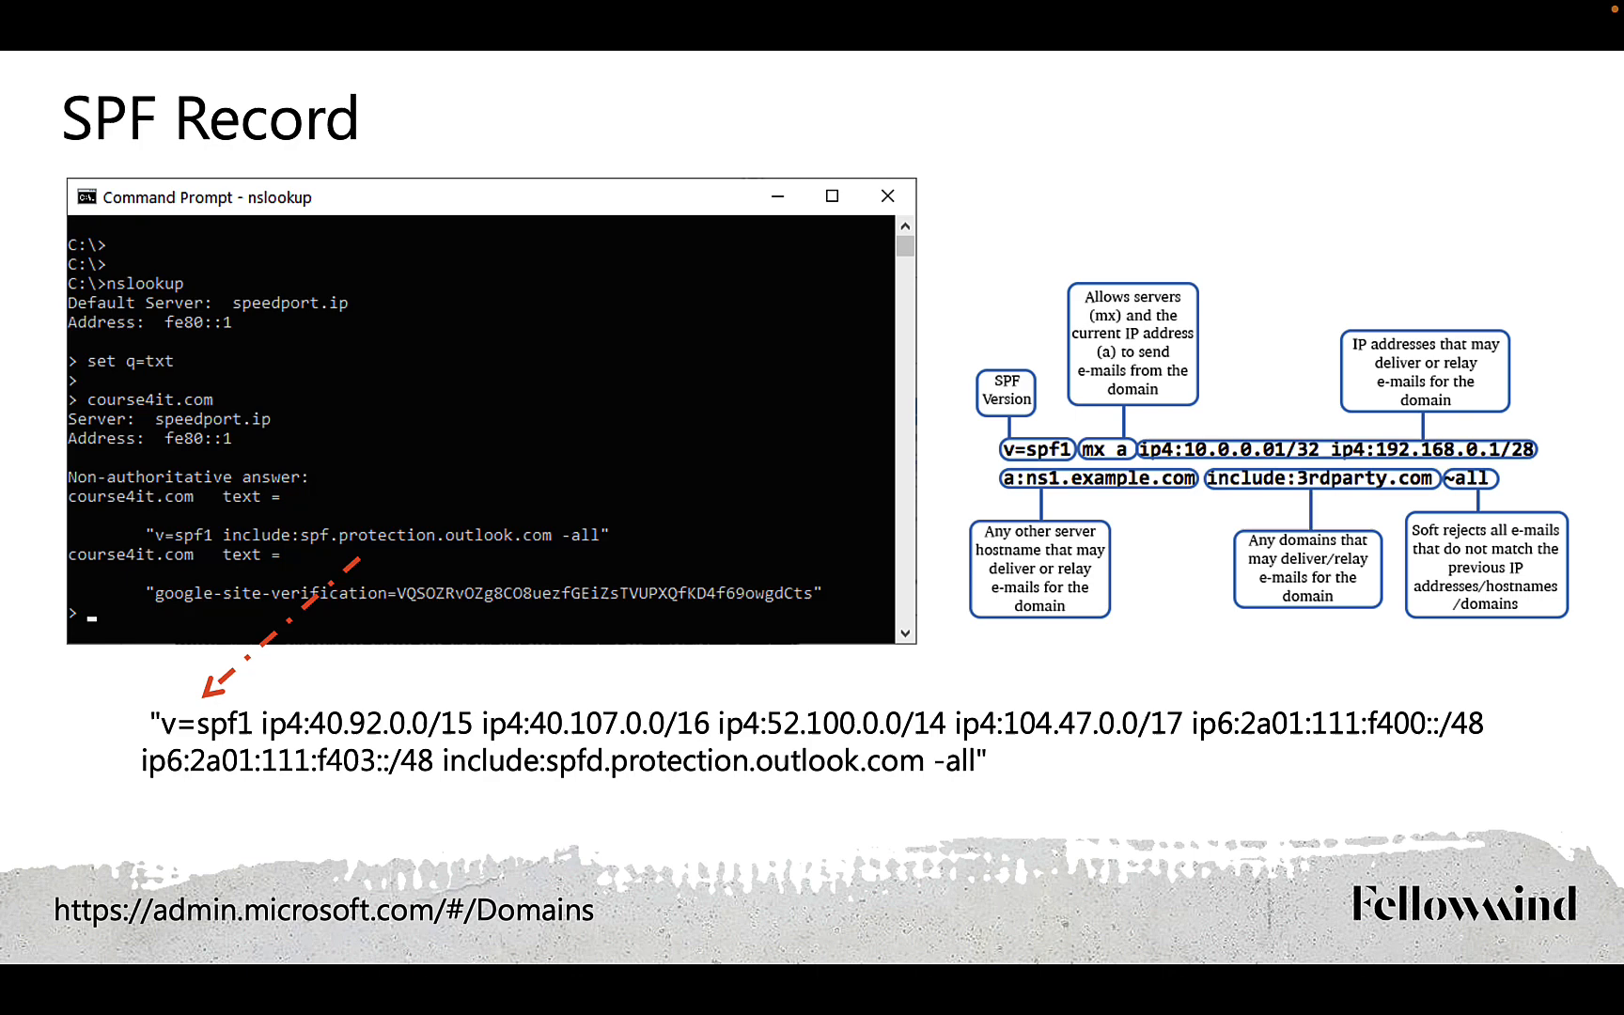
- Advance from the SPF Record slide through DKIM Configuration to the Exchange Online settings slide
key("Right")
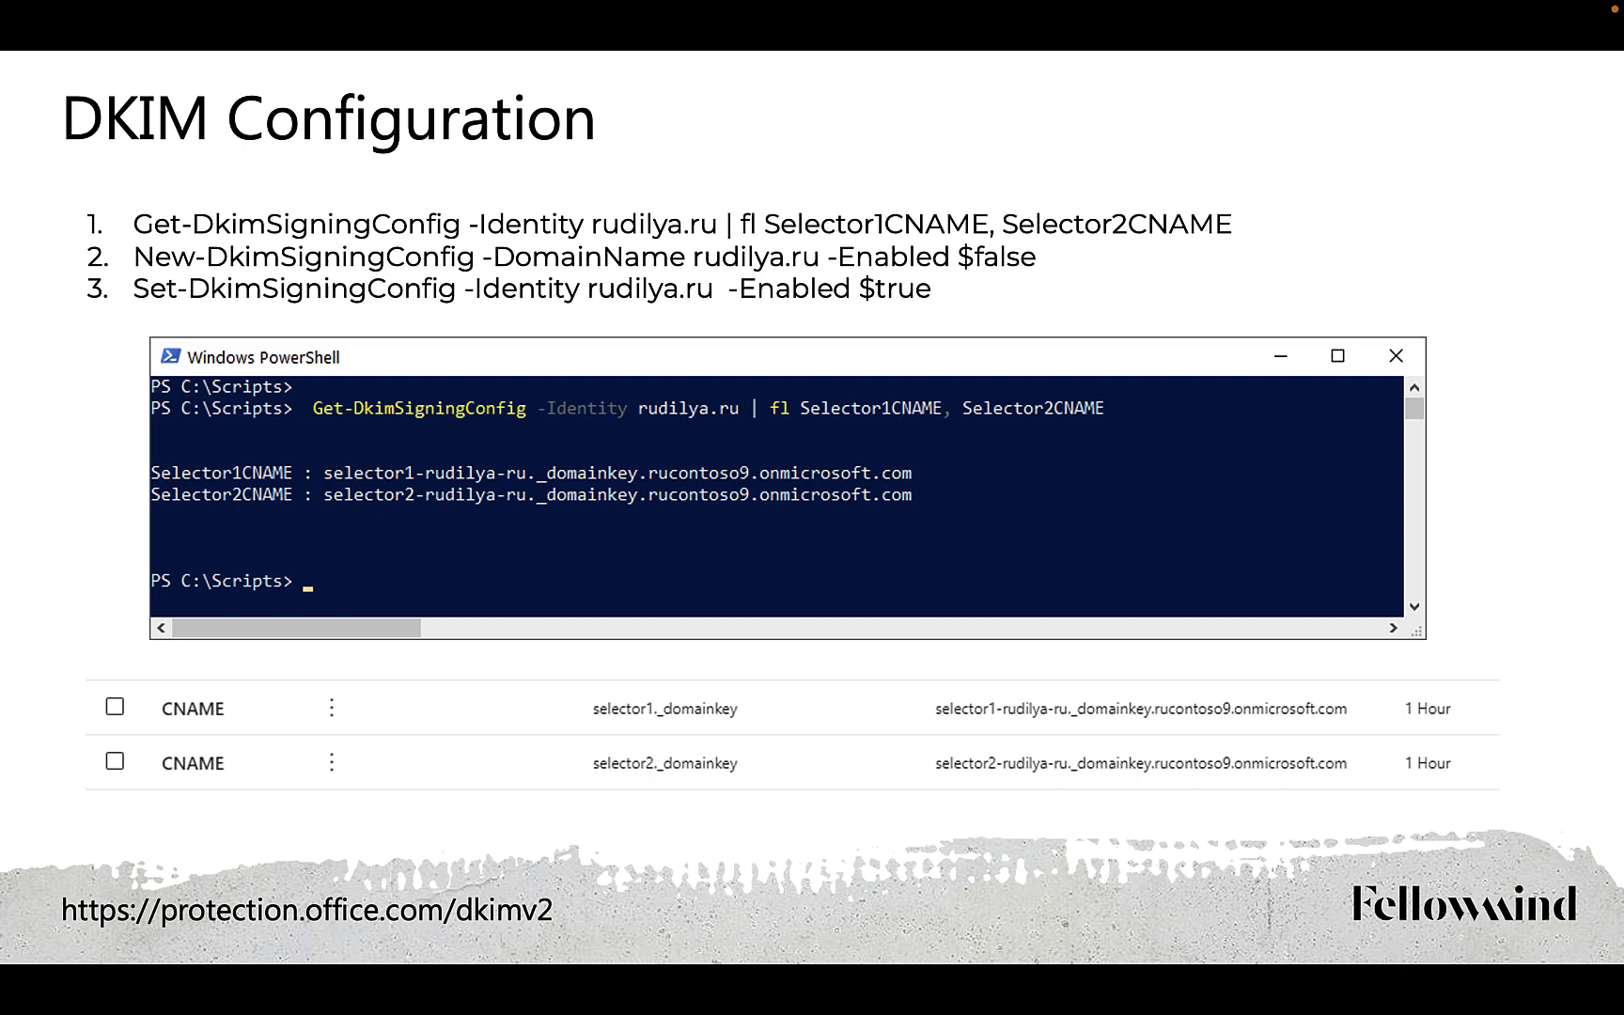
key("right")
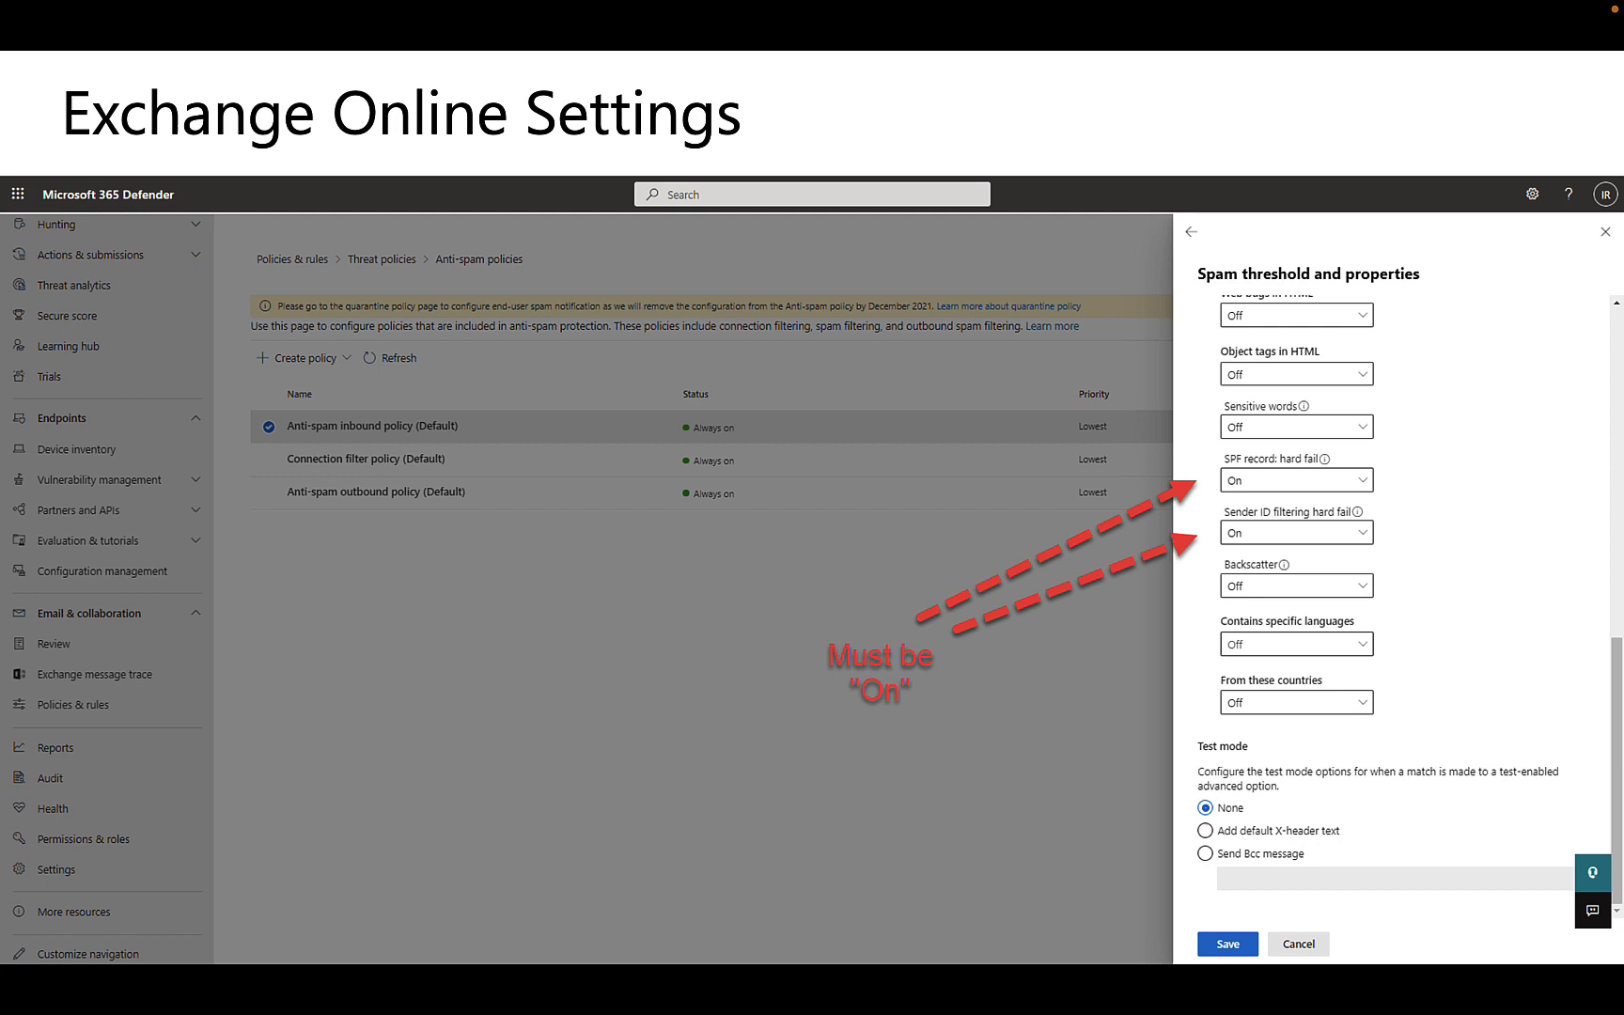
- Advance past the Checking Results slide to the Quarantine slide
key("right")
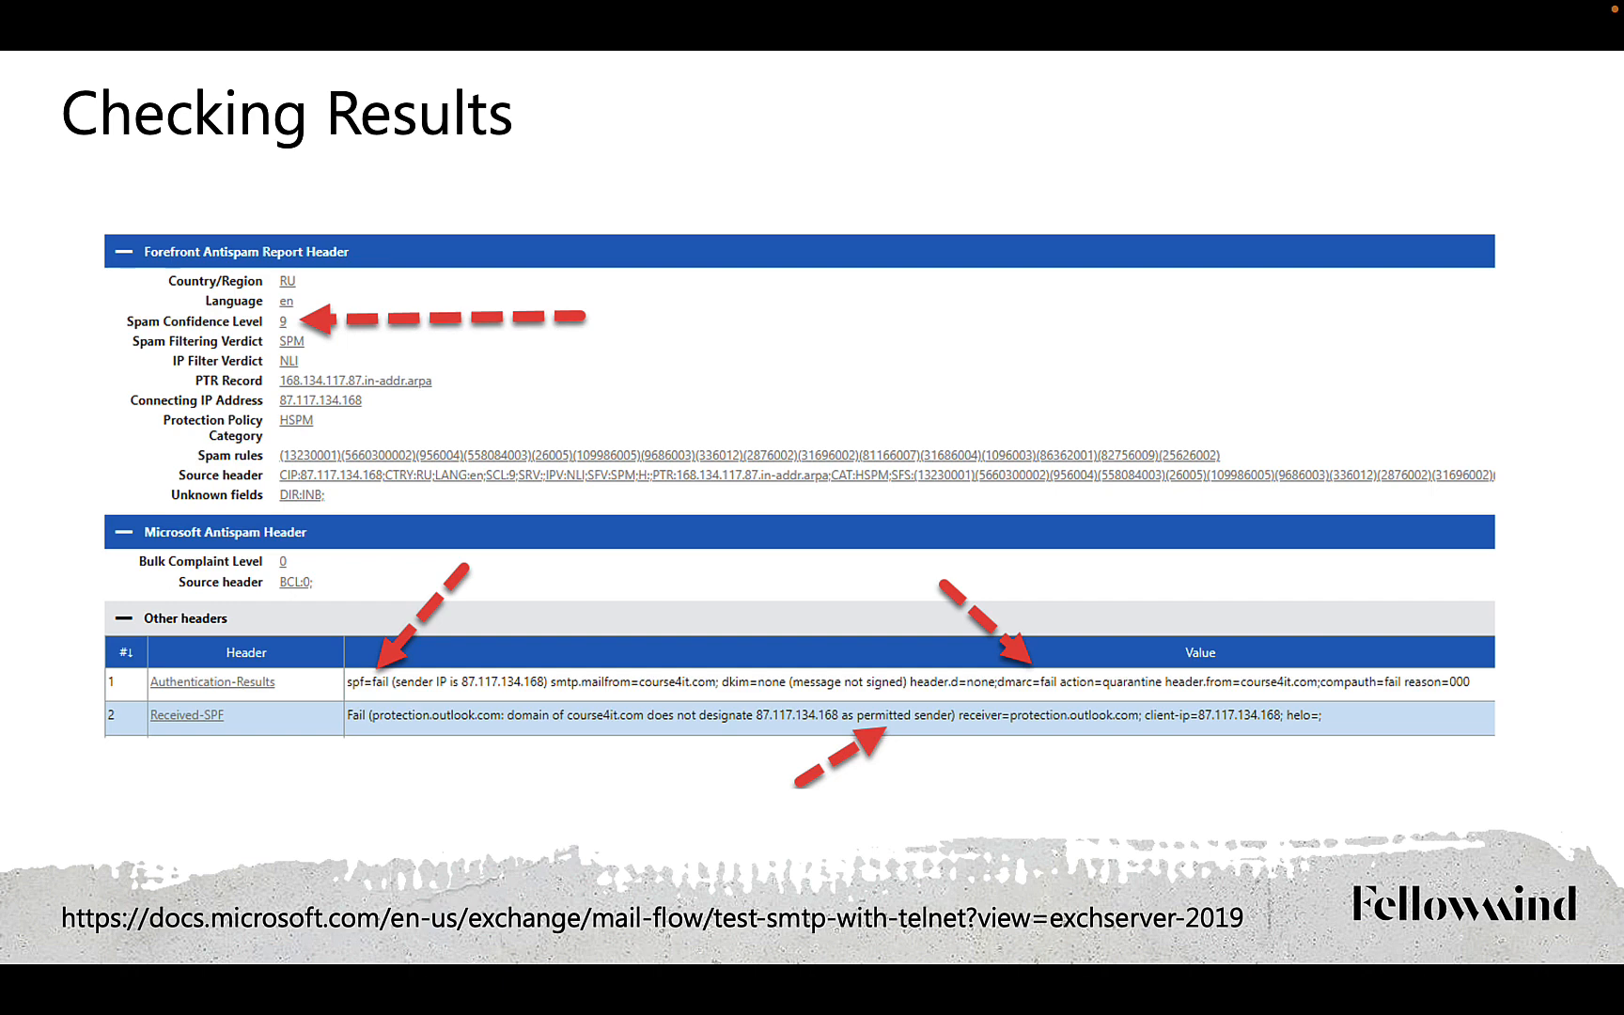
key("Right")
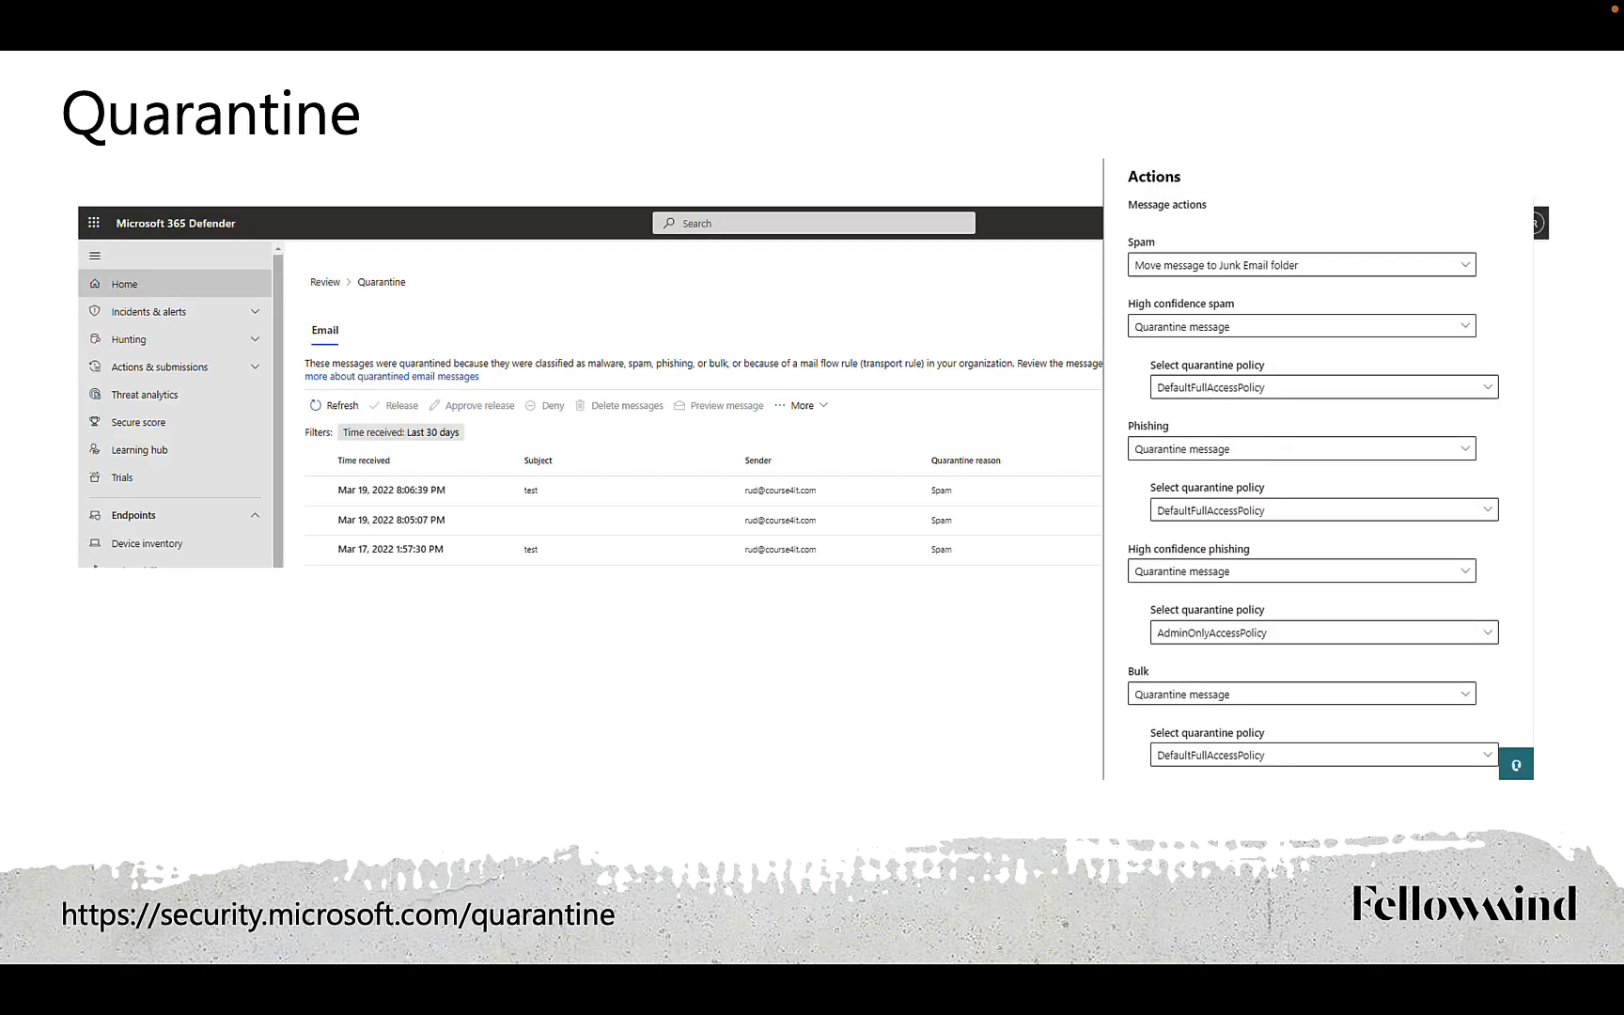